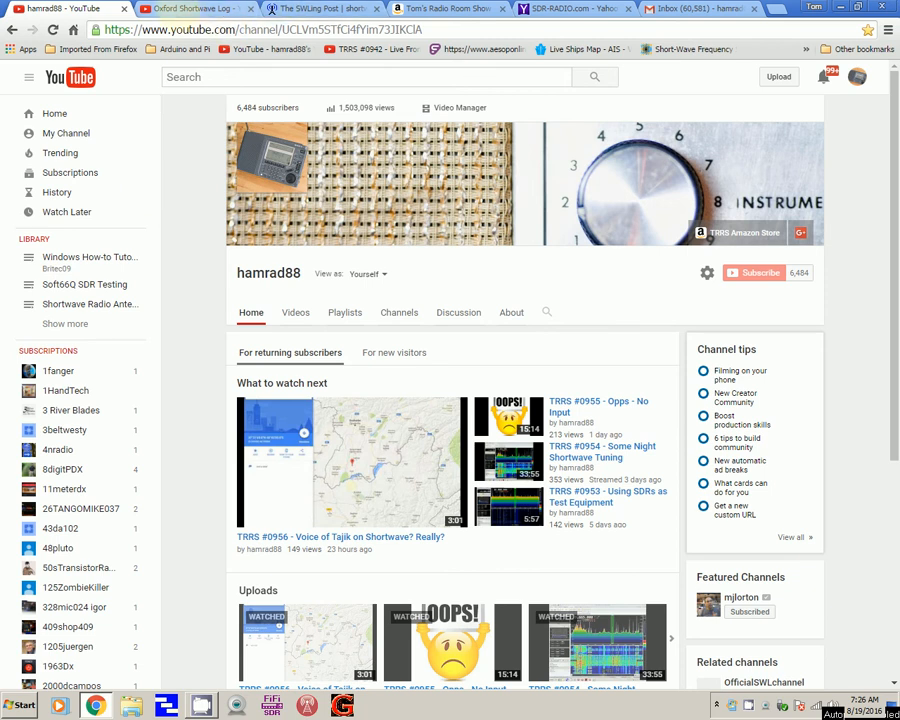
- Switch to the Oxford Shortwave Log YouTube tab to see its 200-metre longwire upload
left_click(190, 9)
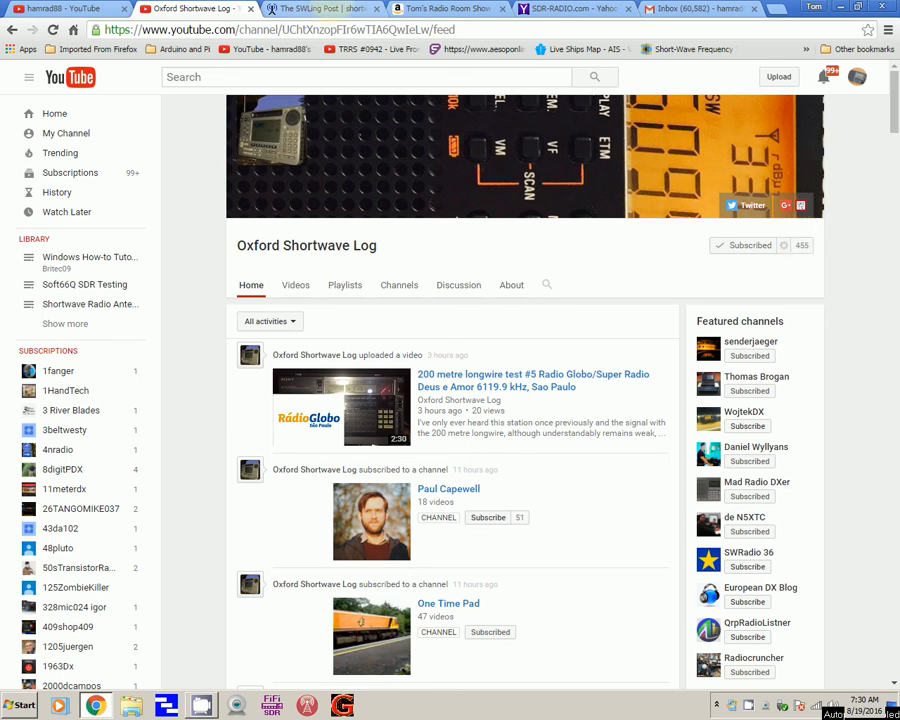
- Switch to The SWLing Post tab showing the ABC Radio Australia restoration post
left_click(310, 8)
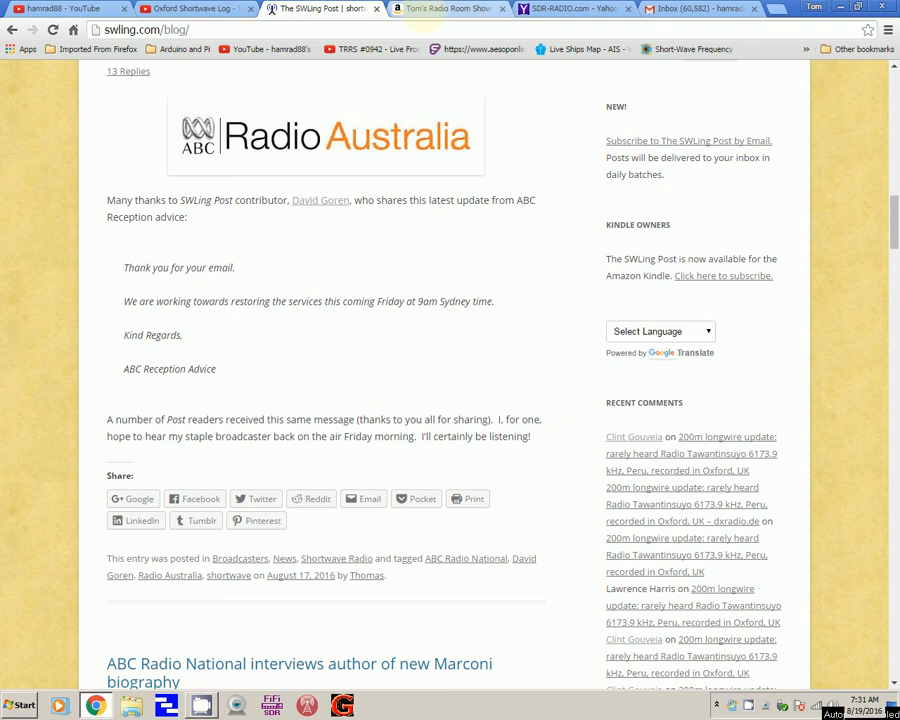
left_click(445, 9)
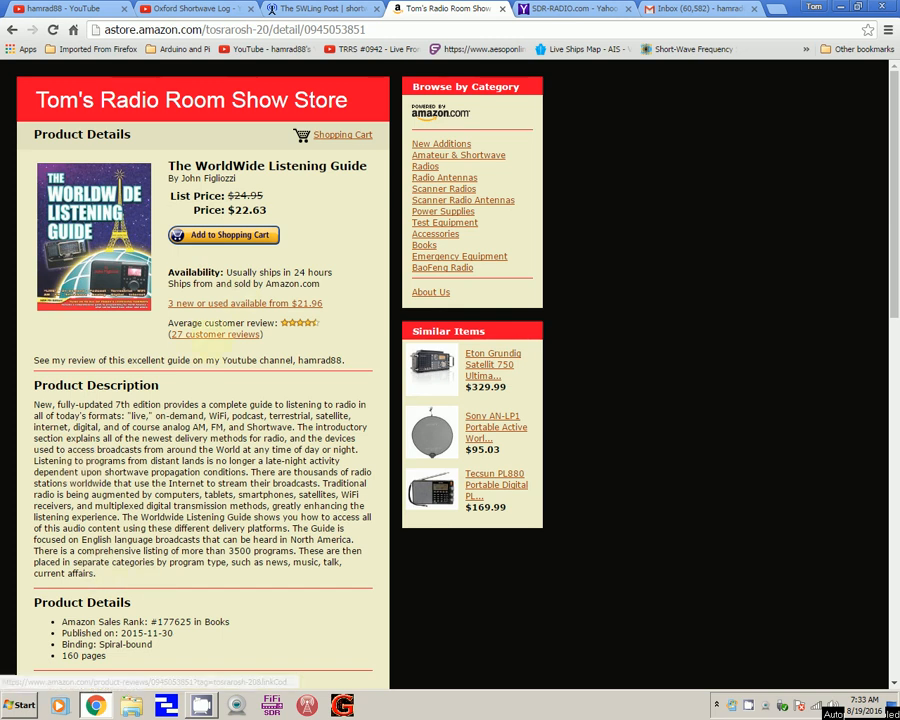
- Scroll through the aStore New Additions listings, then return to the hamrad88 YouTube channel
scroll("down", 3)
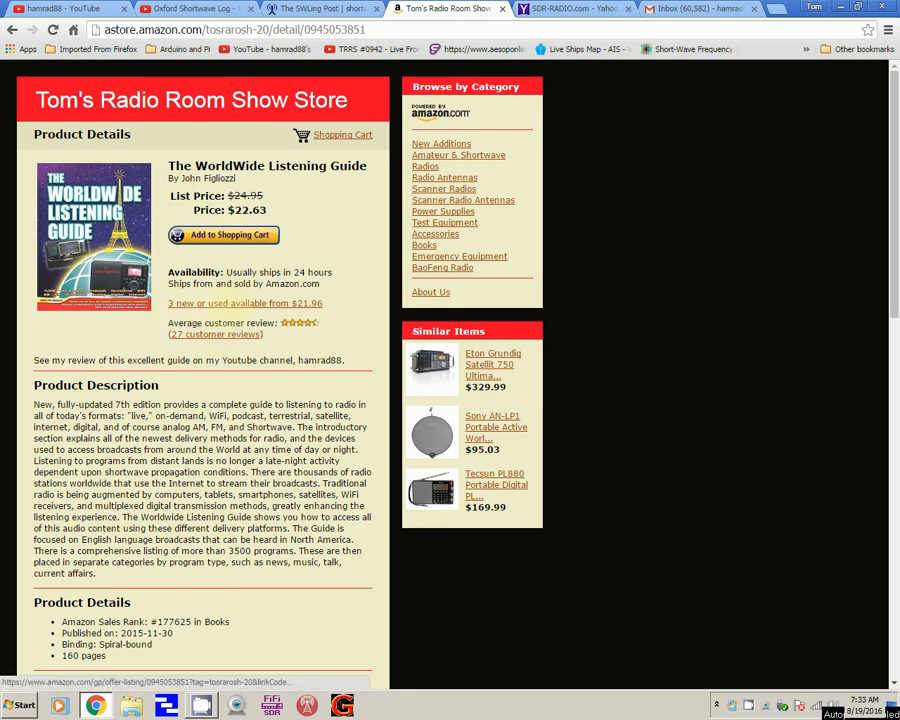
scroll("down", 3)
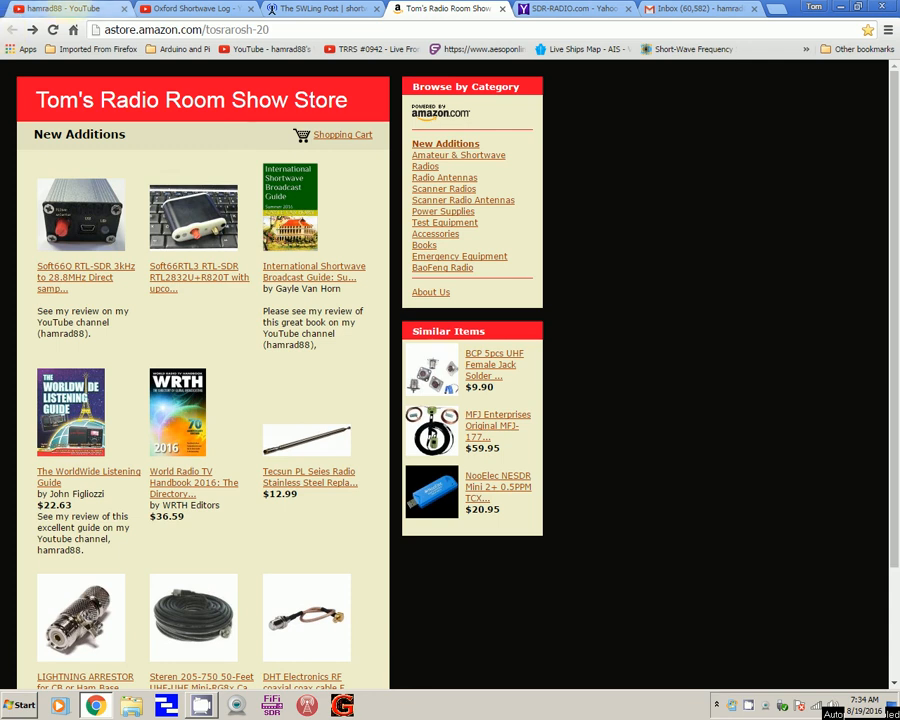
left_click(60, 8)
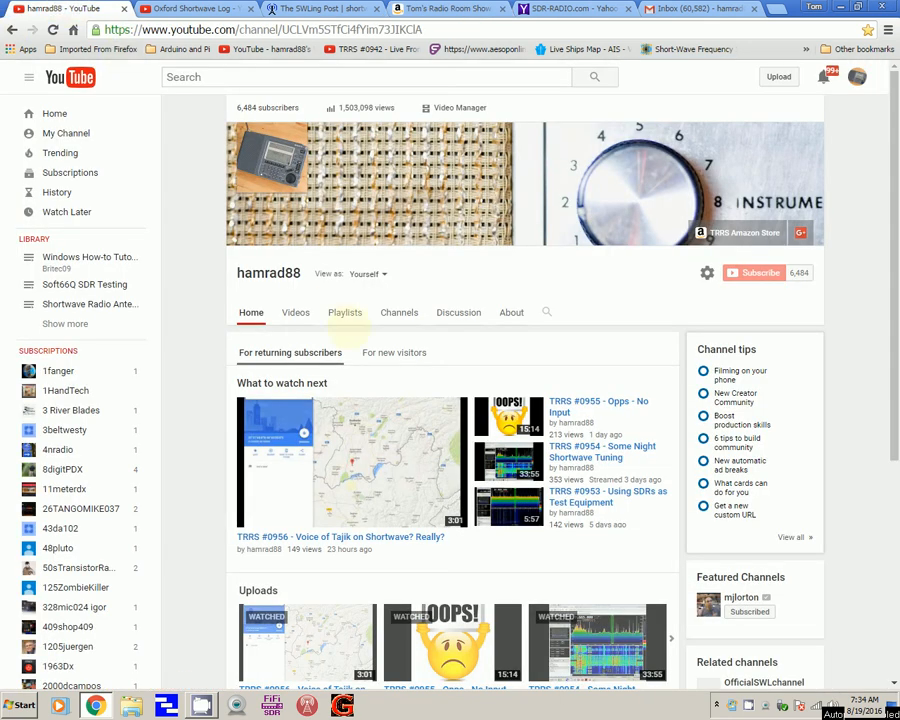